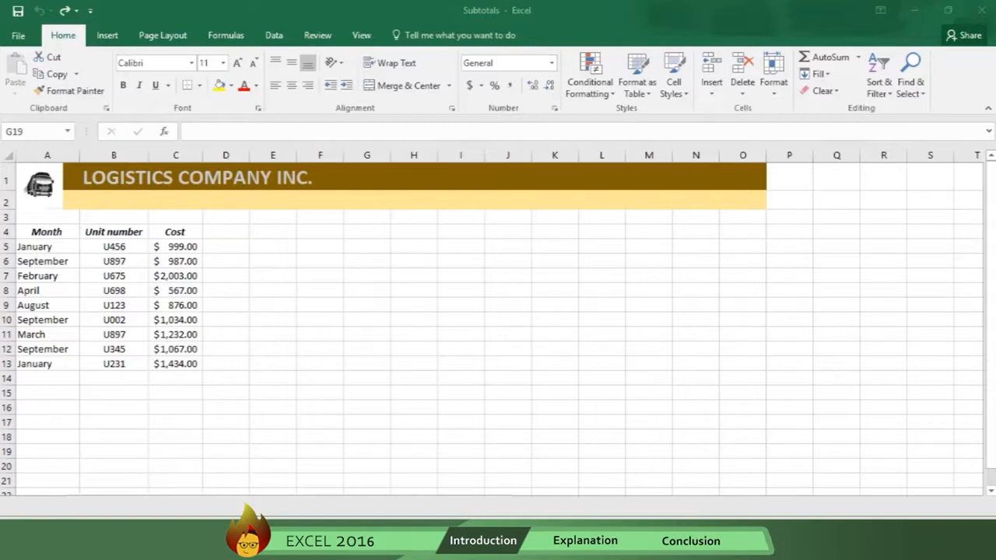
pyautogui.moveTo(53, 237)
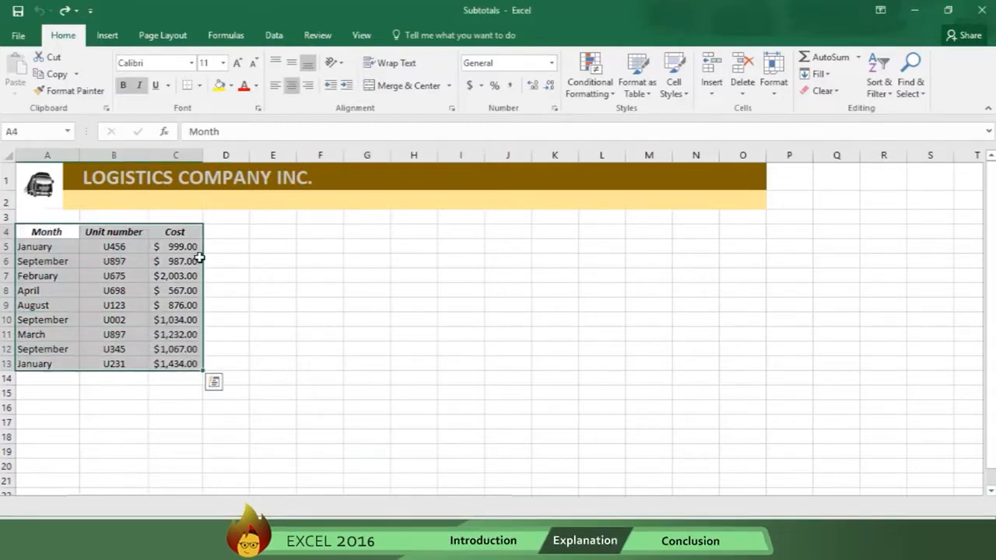
# Step: Switch to the Data tools with the Month–Cost table (A4:C13) selected for sorting
pyautogui.click(274, 35)
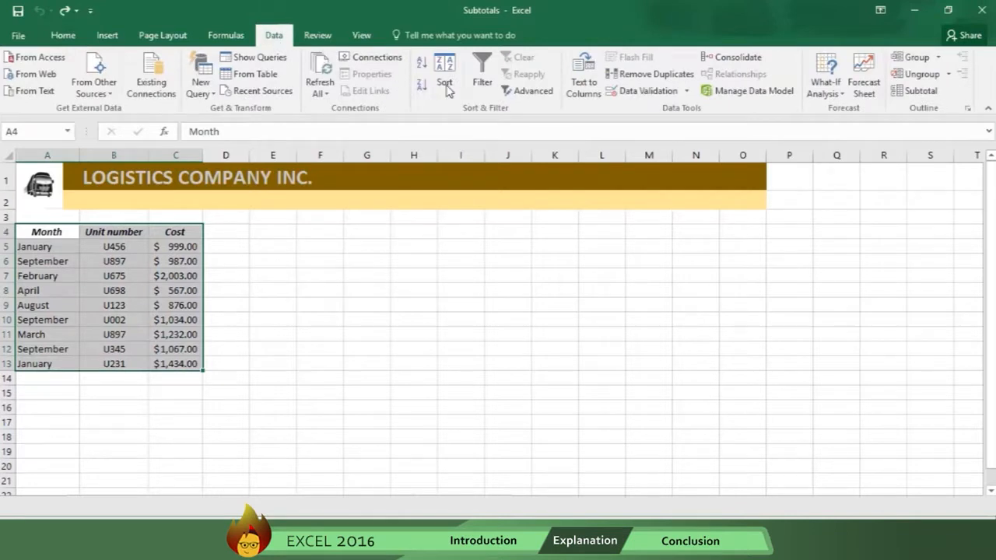
# Step: Set the sort to Month, on cell values, ordered by a custom list
pyautogui.click(445, 74)
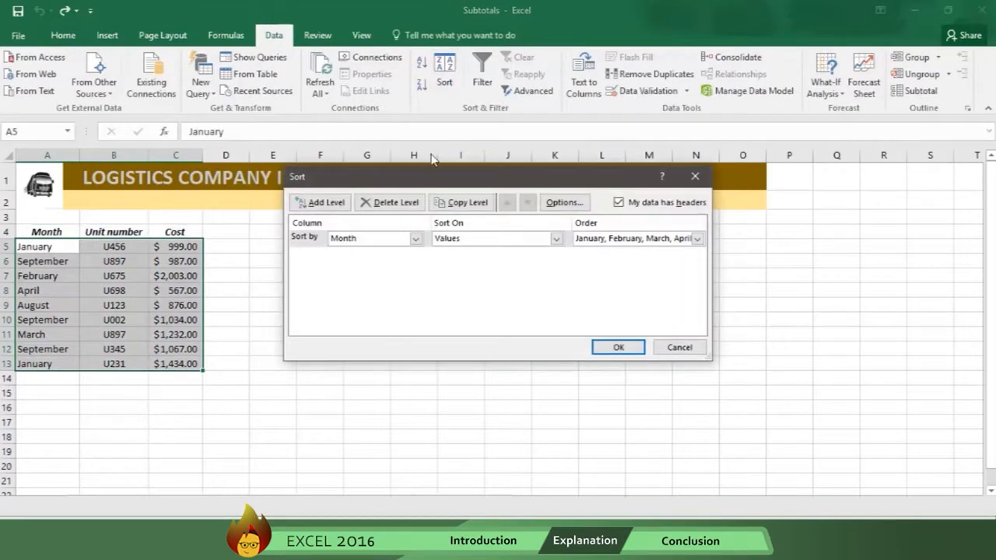
pyautogui.click(417, 238)
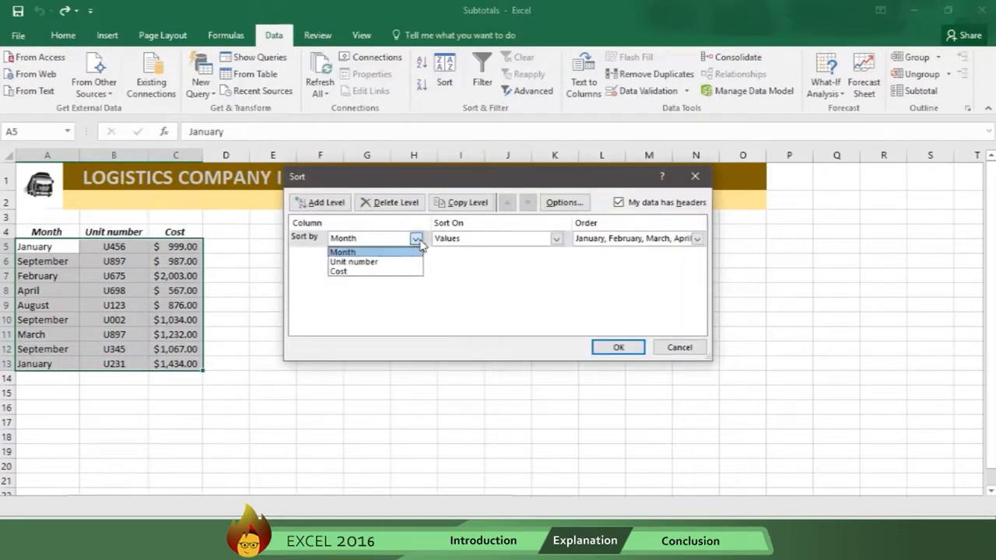
pyautogui.click(342, 252)
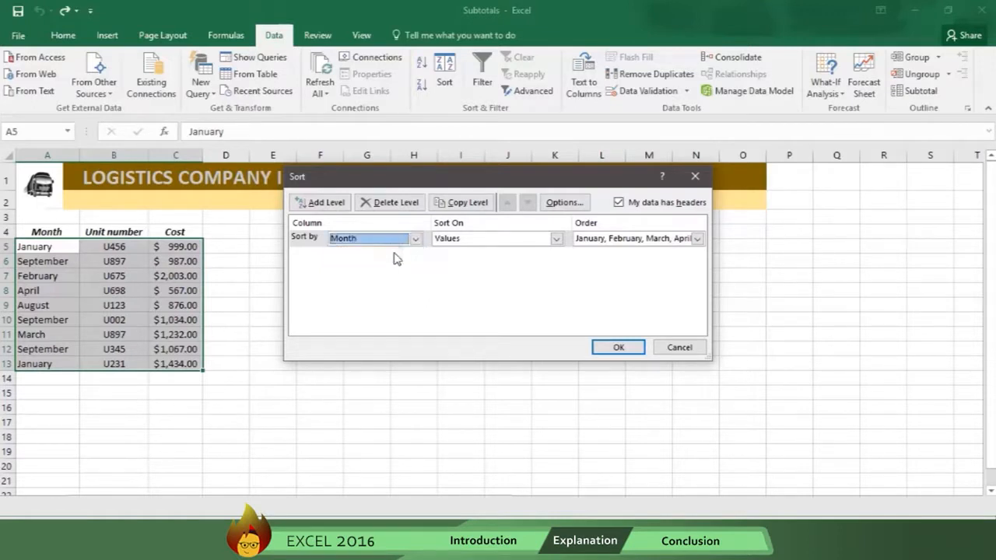
pyautogui.click(556, 238)
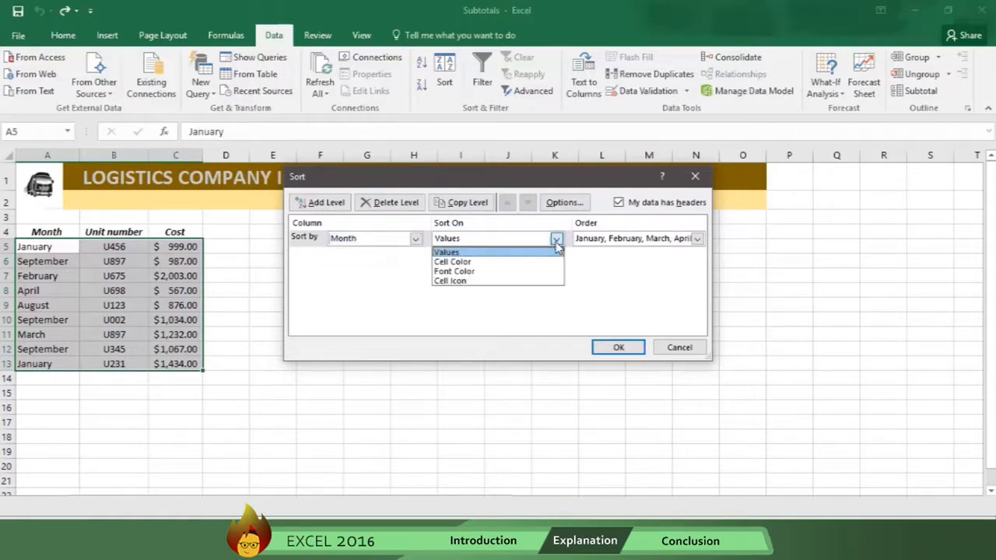
pyautogui.click(445, 252)
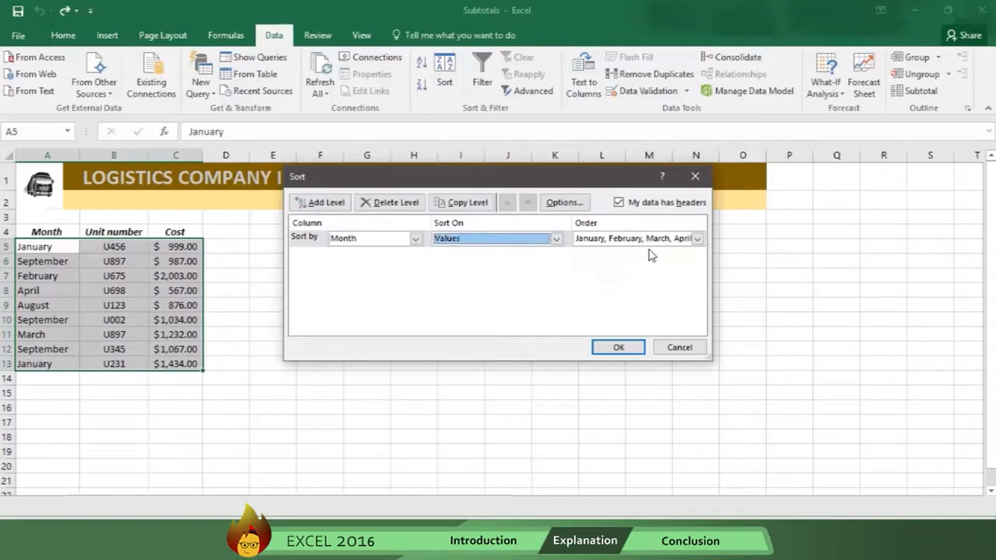
pyautogui.click(697, 238)
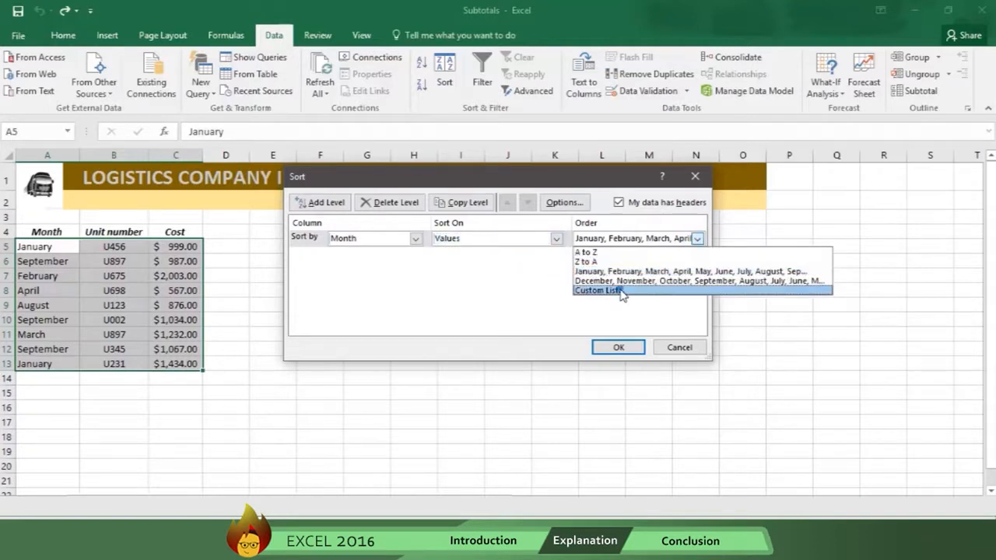
pyautogui.click(598, 291)
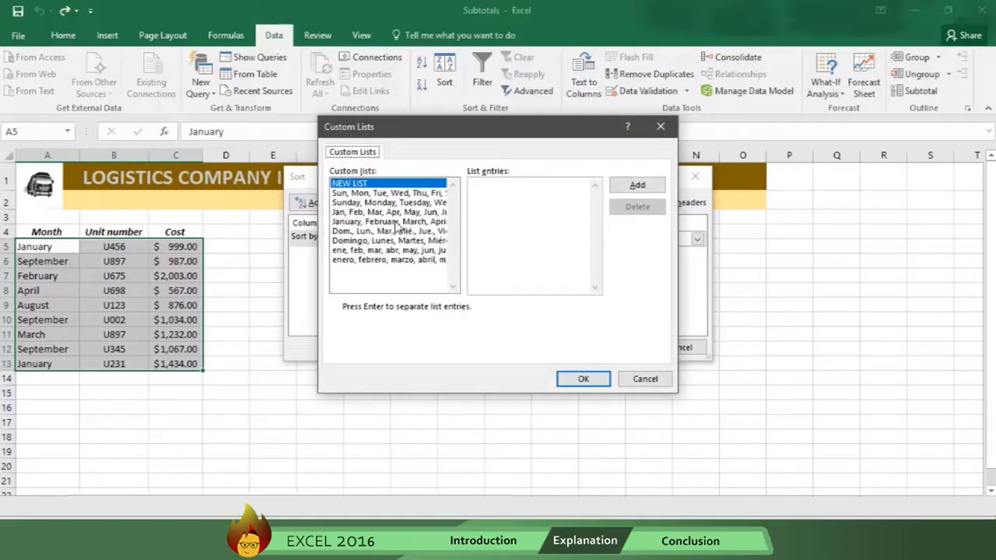
# Step: Sort the table by Month using the January–December list, January first and September last
pyautogui.click(389, 221)
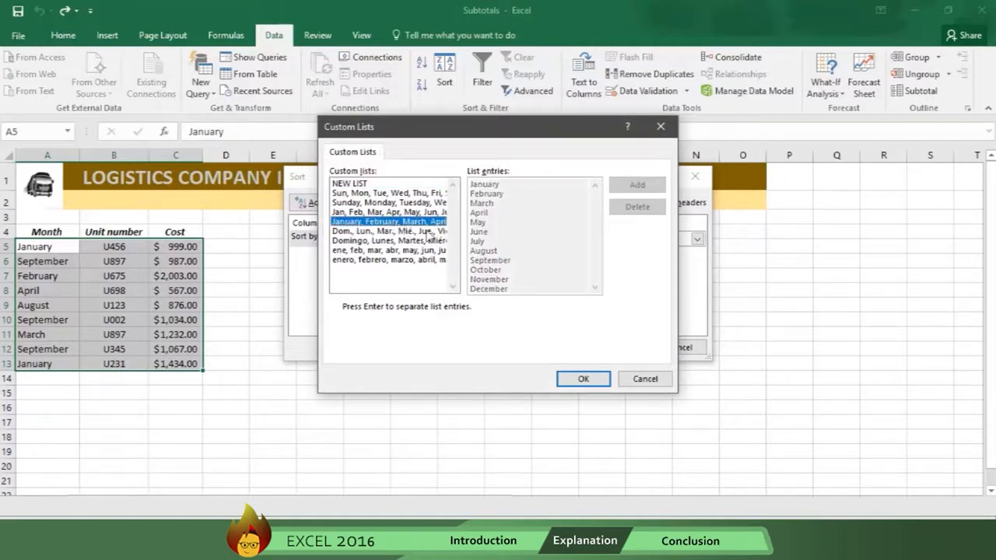
pyautogui.click(583, 380)
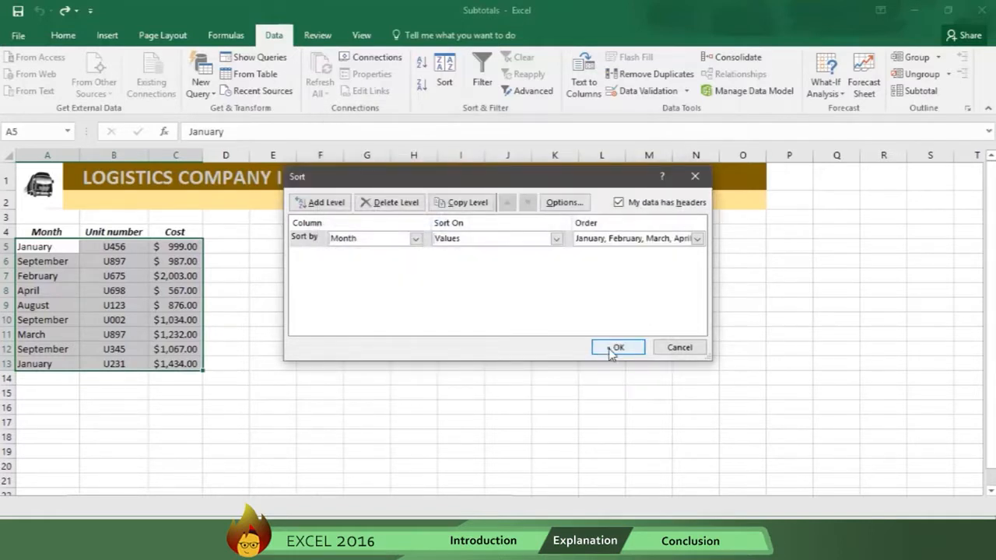
pyautogui.click(618, 347)
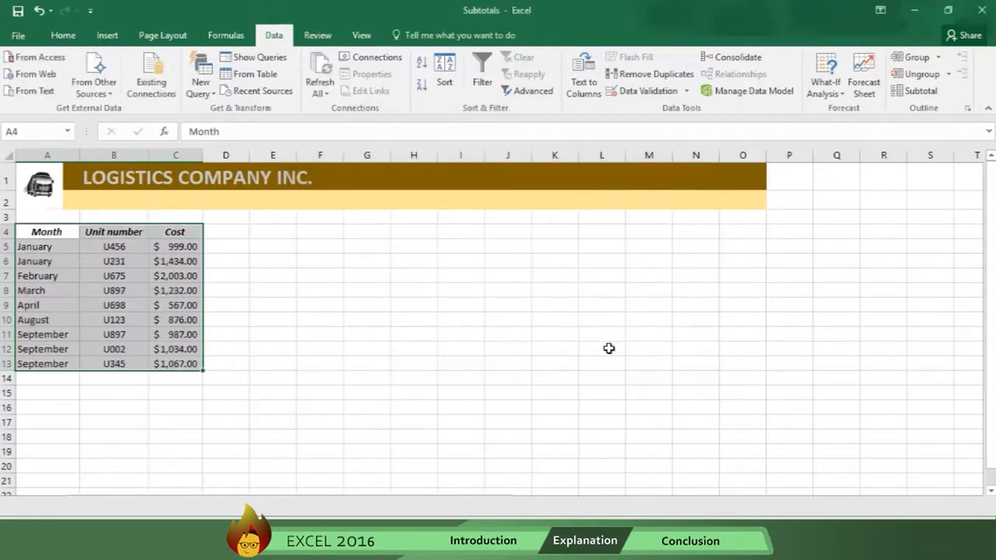
# Step: Return to the Home tools with the table still sorted in calendar order
pyautogui.click(62, 34)
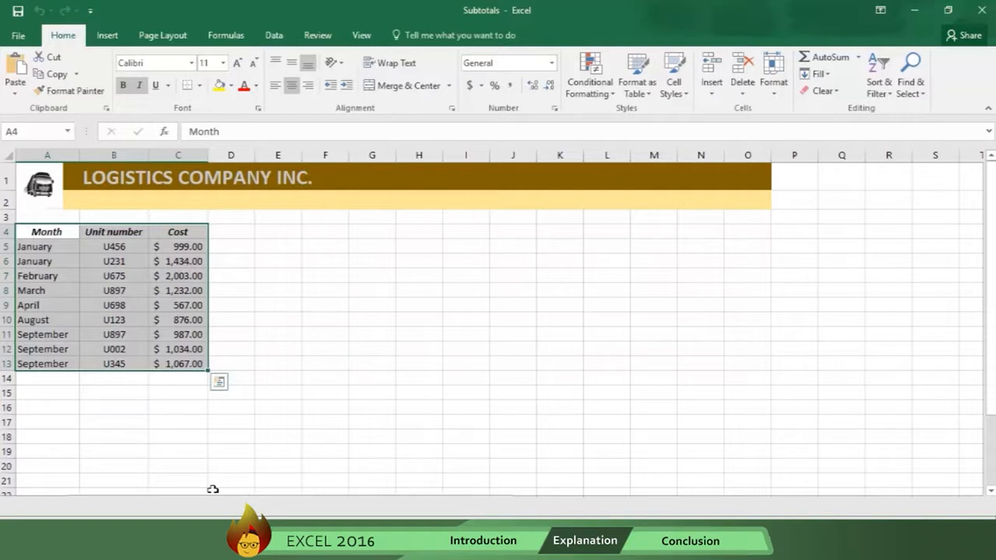
pyautogui.moveTo(140, 212)
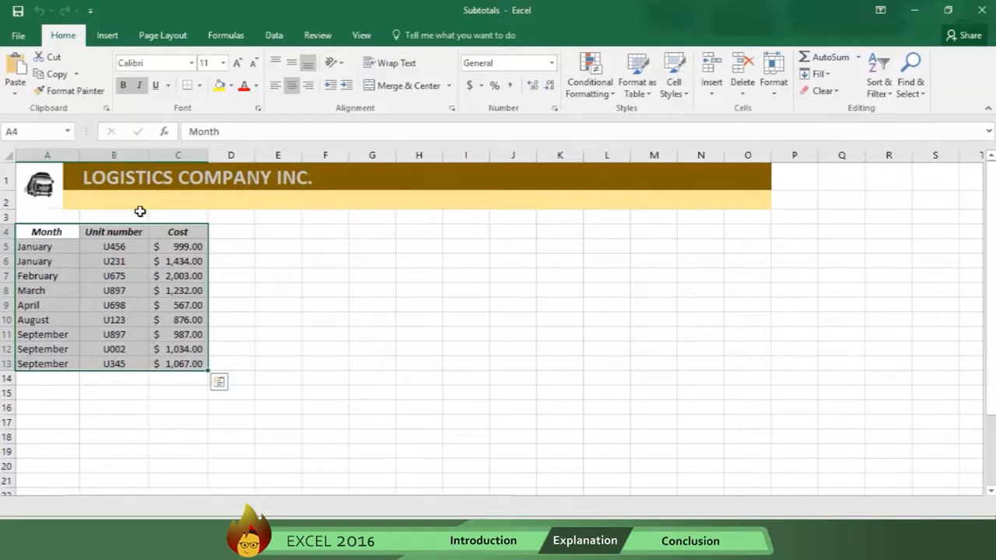
# Step: Add Sum subtotals of Cost at each change in Month, giving a $10,199.00 grand total
pyautogui.click(274, 34)
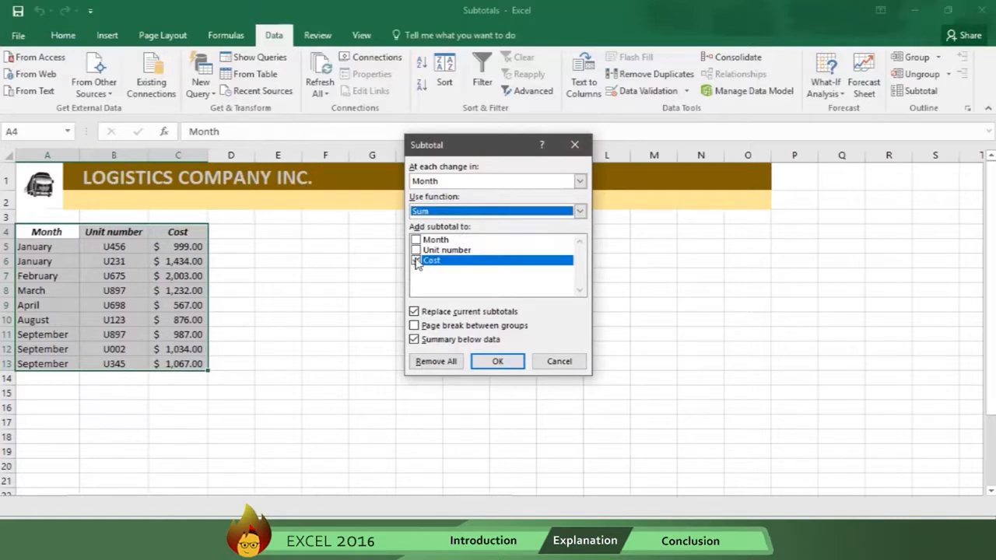
pyautogui.click(415, 261)
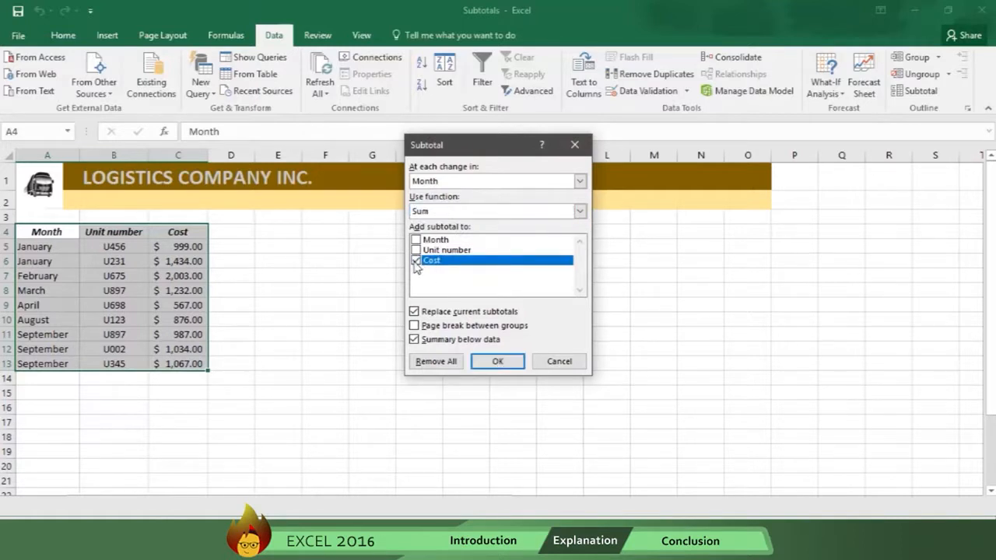
pyautogui.click(498, 361)
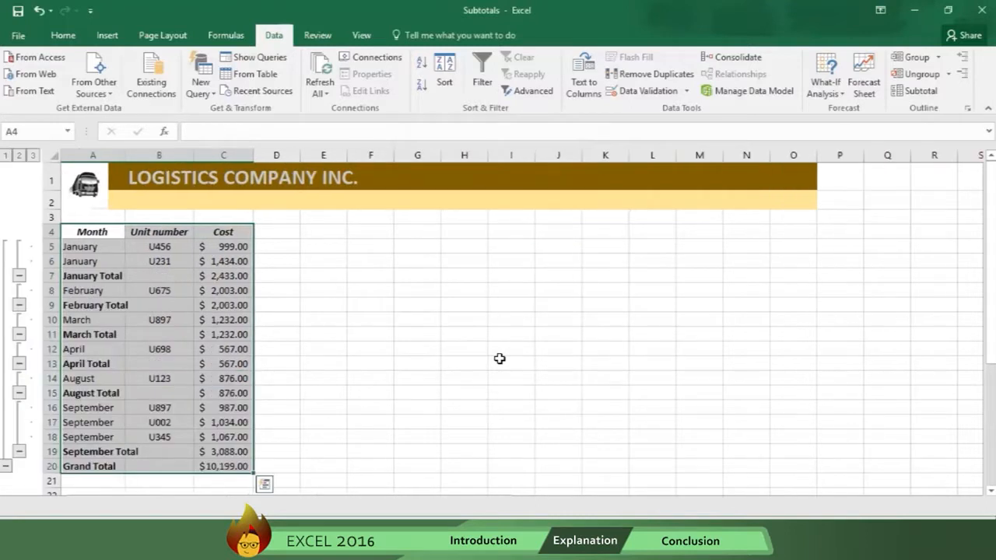
pyautogui.moveTo(40, 375)
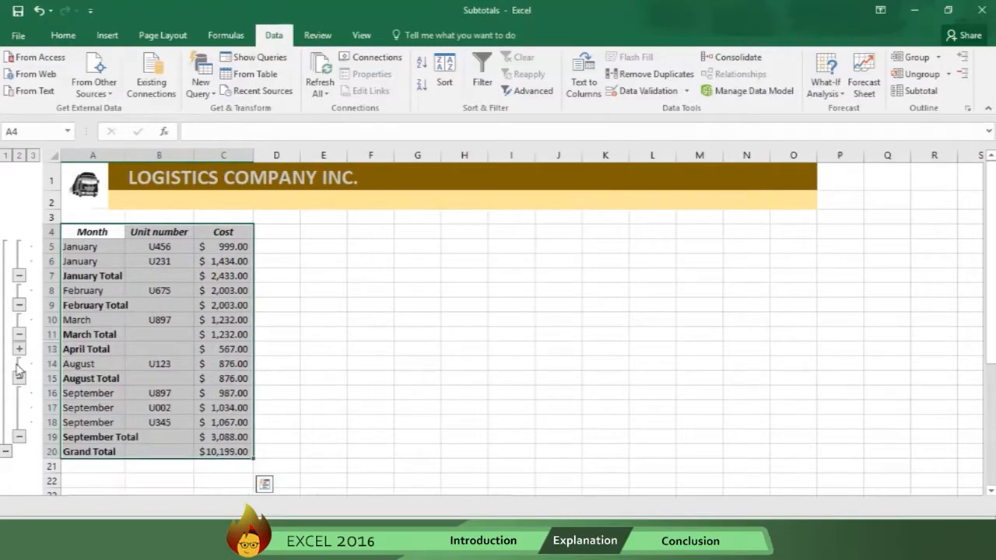
pyautogui.click(19, 321)
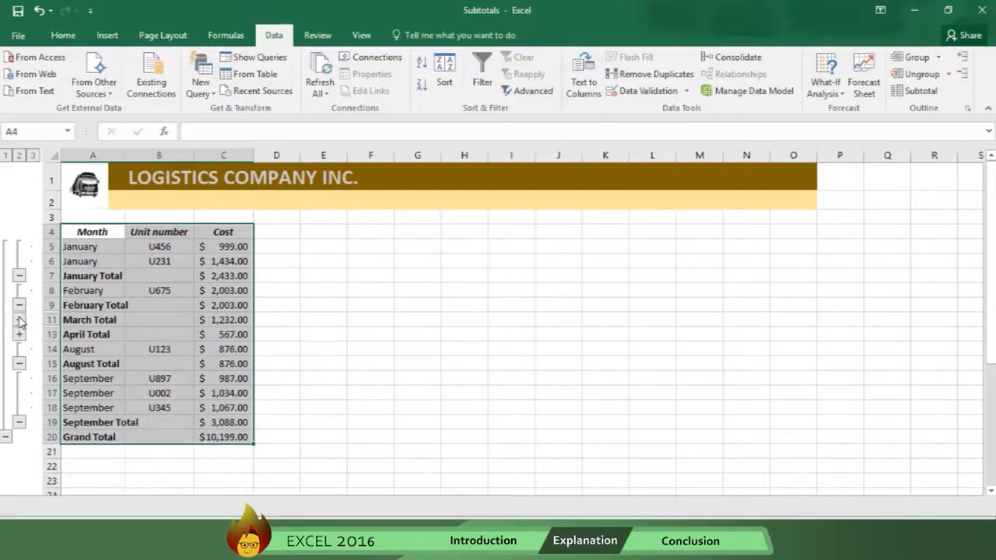
pyautogui.click(19, 321)
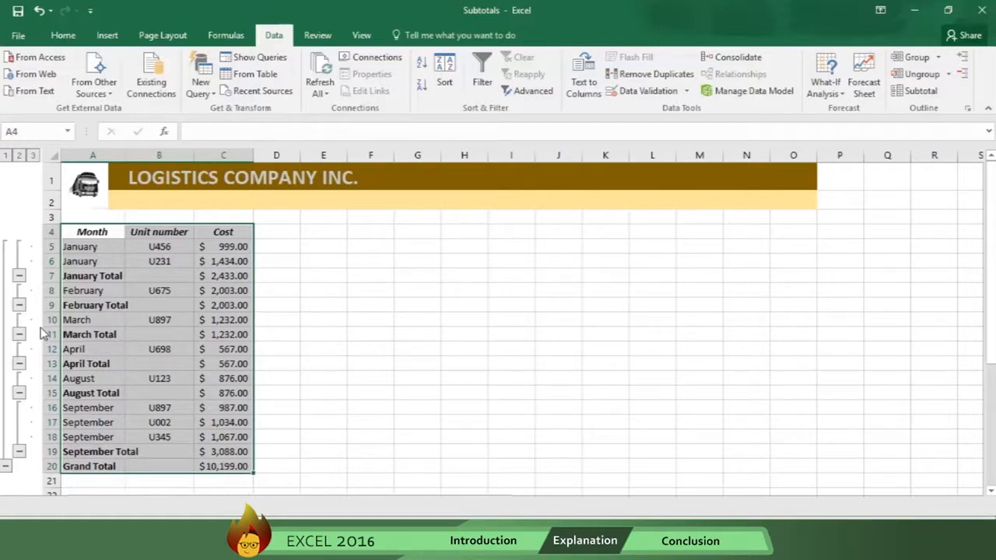
pyautogui.moveTo(34, 174)
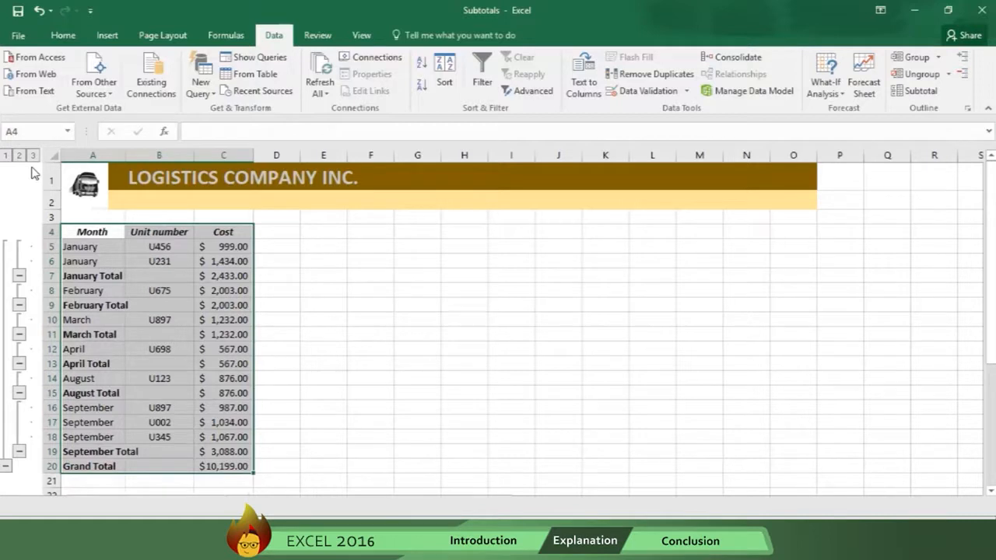
# Step: View only the monthly totals, restore detail rows, then remove all subtotals from the table
pyautogui.click(18, 155)
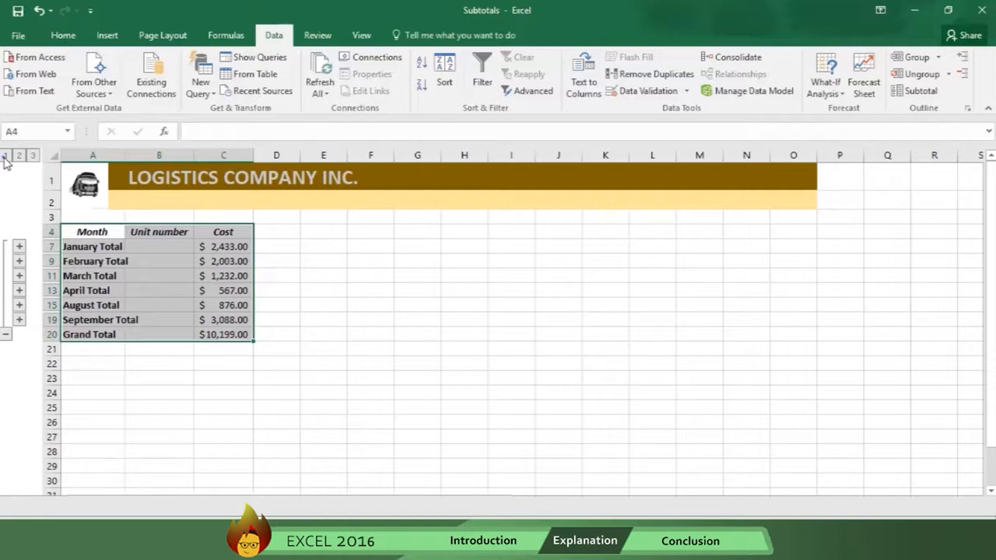
pyautogui.click(19, 156)
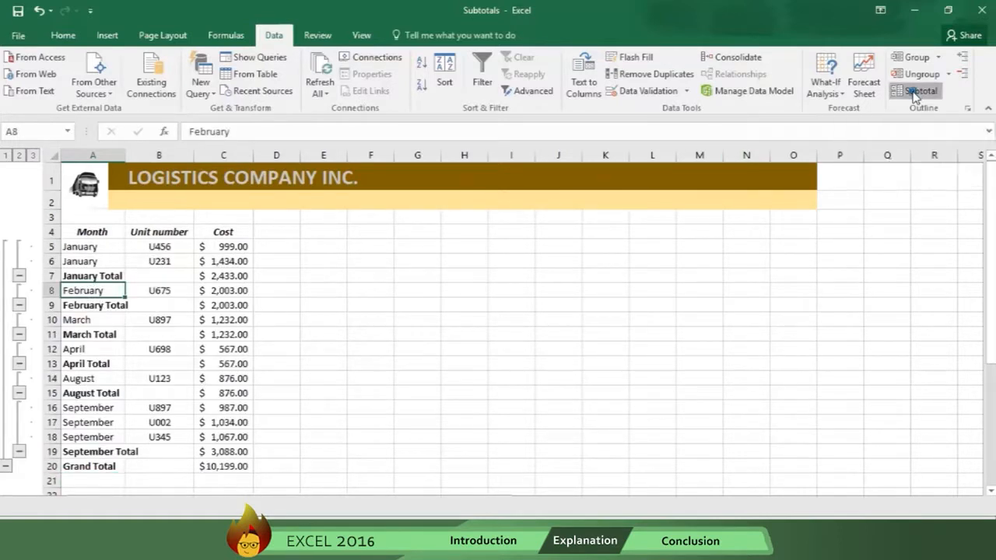
pyautogui.click(921, 90)
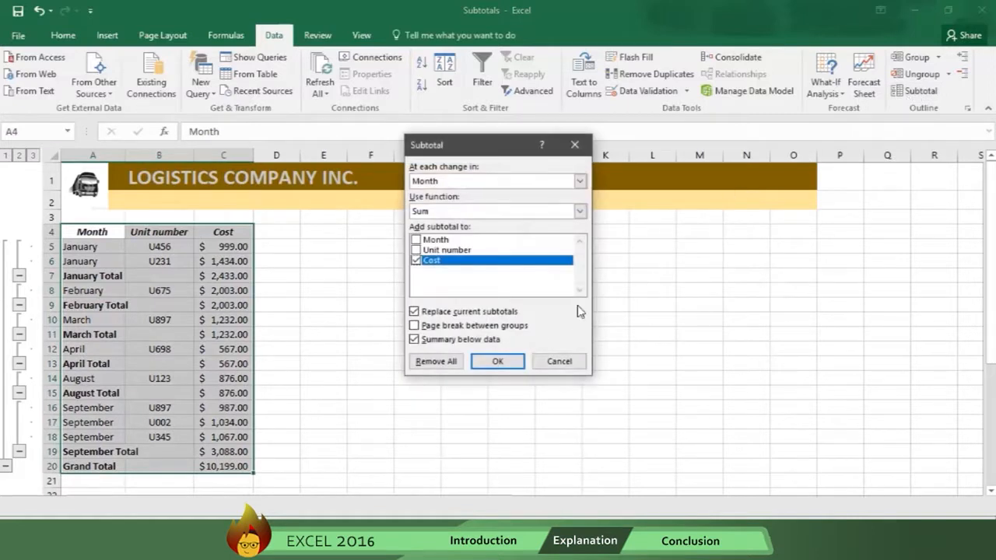
pyautogui.click(498, 361)
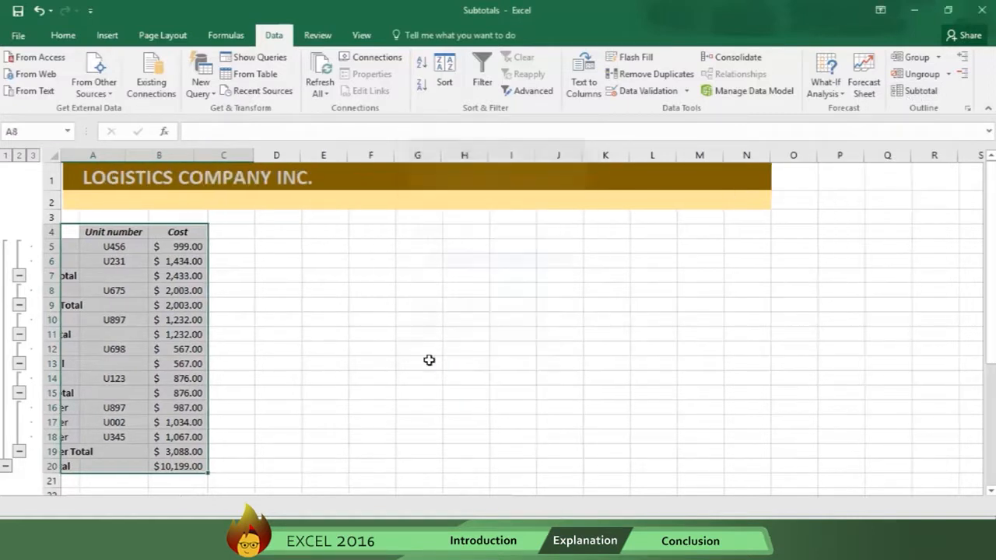